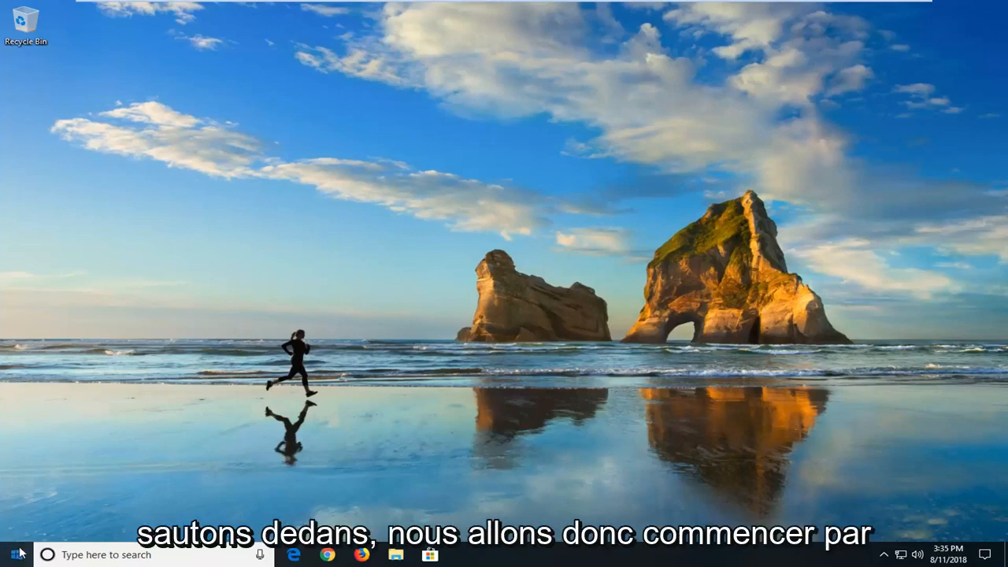
Step: Launch File Explorer by searching 'file explorer' from the Start menu
{"action": "left_click", "coordinate": [13, 555]}
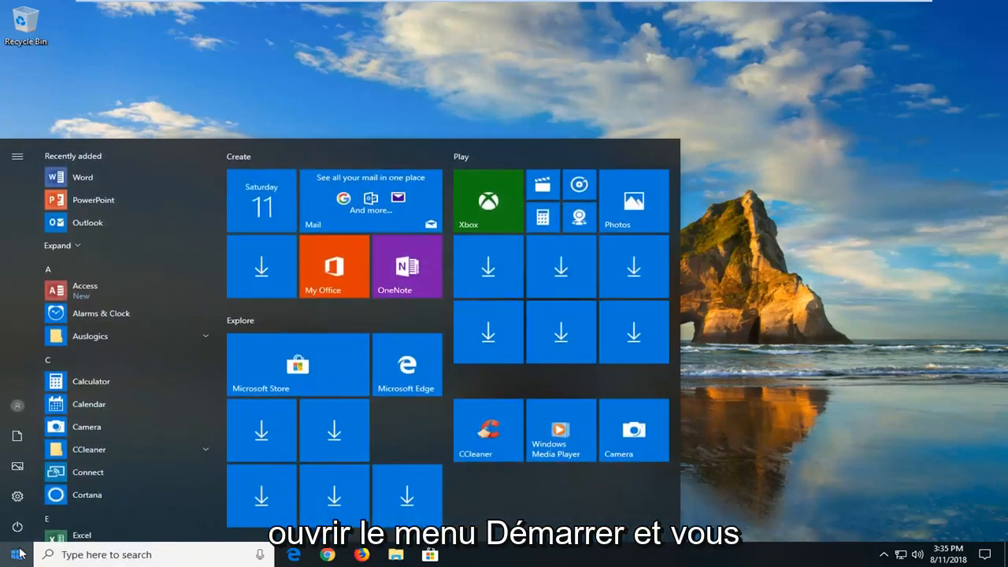
{"action": "type", "text": "file explorer"}
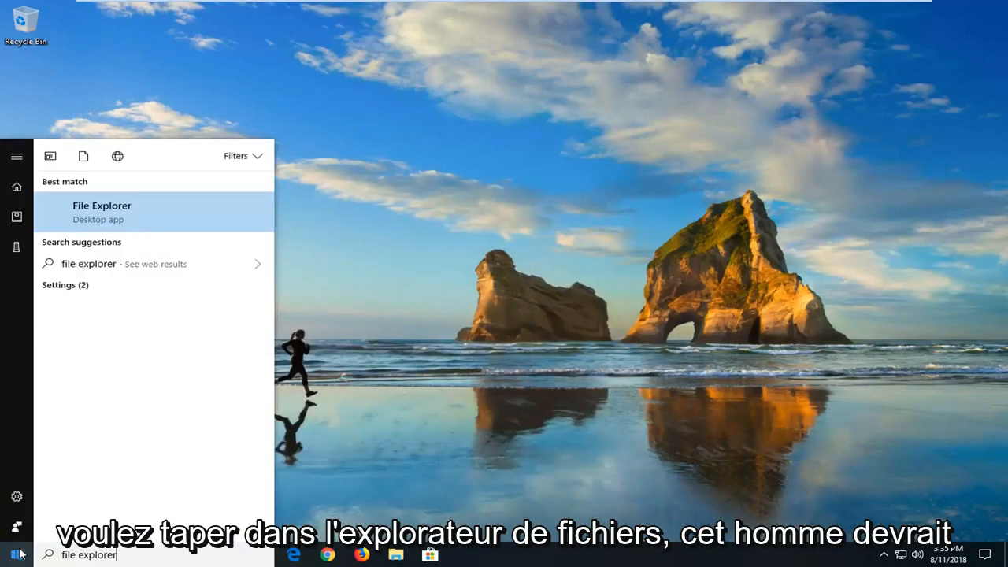
{"action": "mouse_move", "coordinate": [158, 286]}
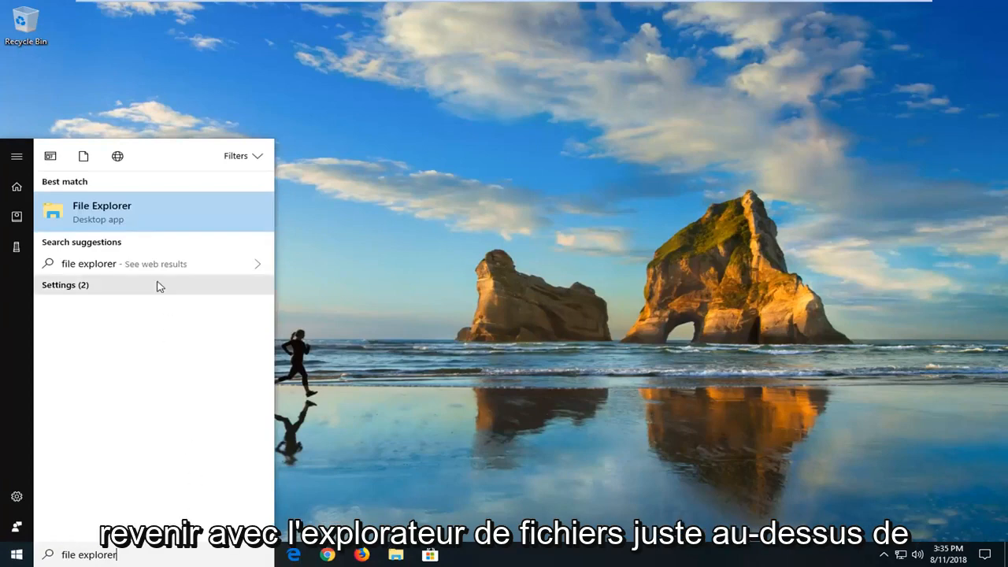
{"action": "mouse_move", "coordinate": [153, 221]}
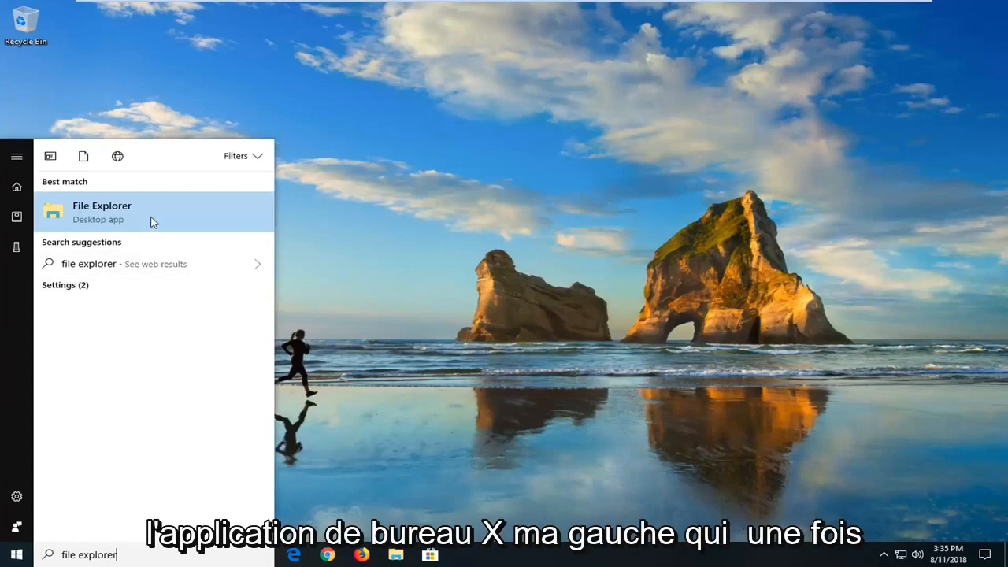
{"action": "left_click", "coordinate": [101, 211]}
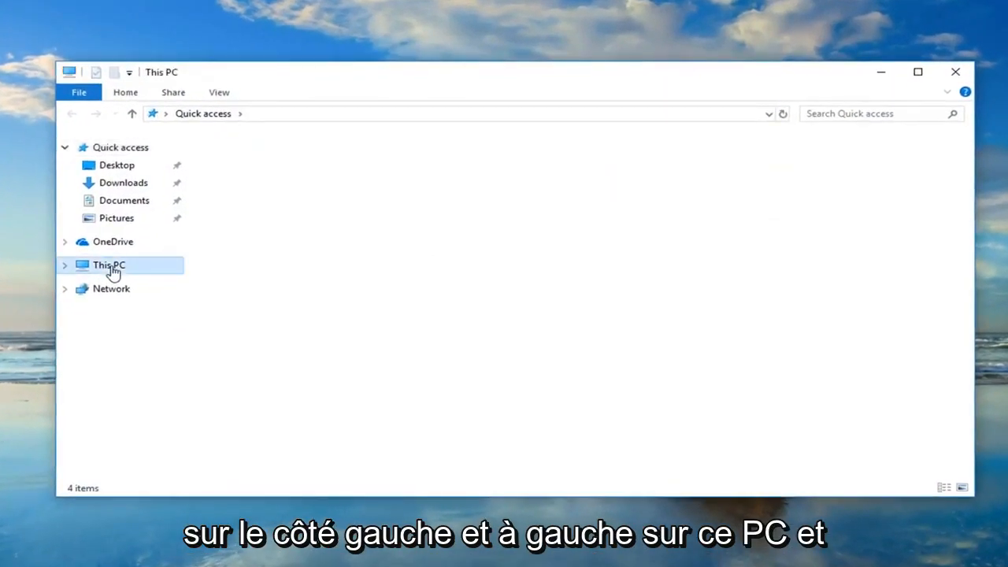
Step: Bring up the Properties dialog of Local Disk (C:) from This PC
{"action": "left_click", "coordinate": [108, 265]}
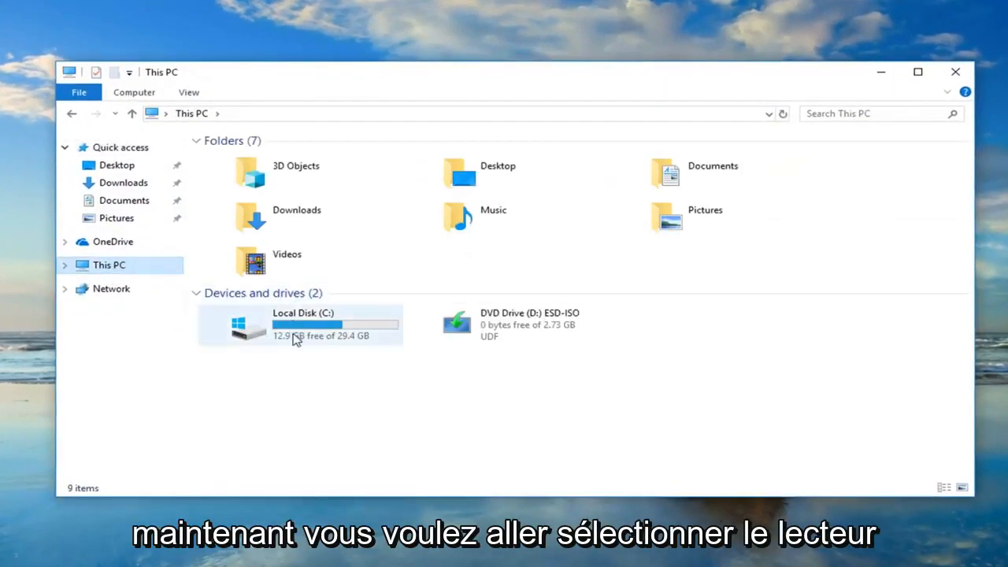
{"action": "left_click", "coordinate": [299, 324]}
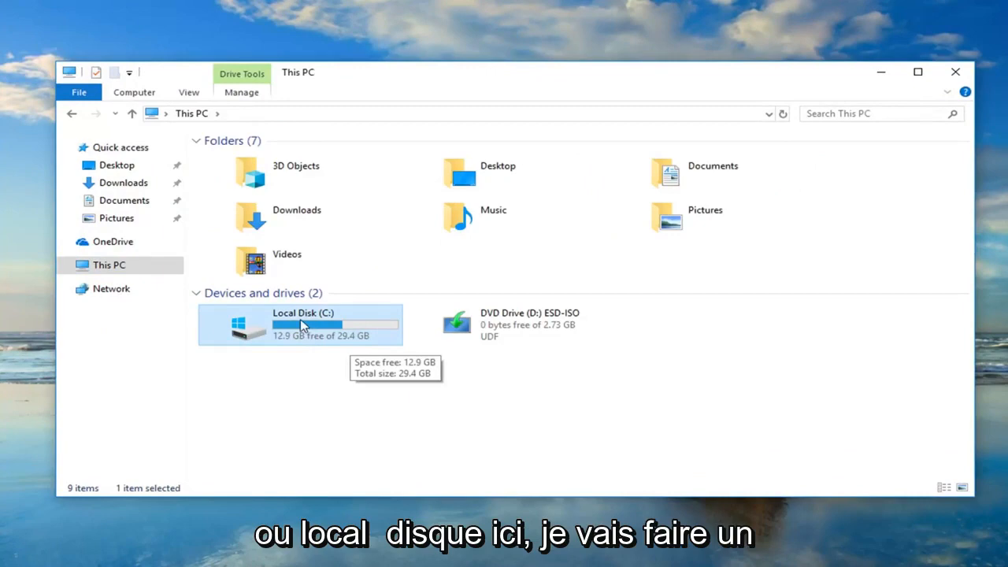
{"action": "right_click", "coordinate": [303, 324]}
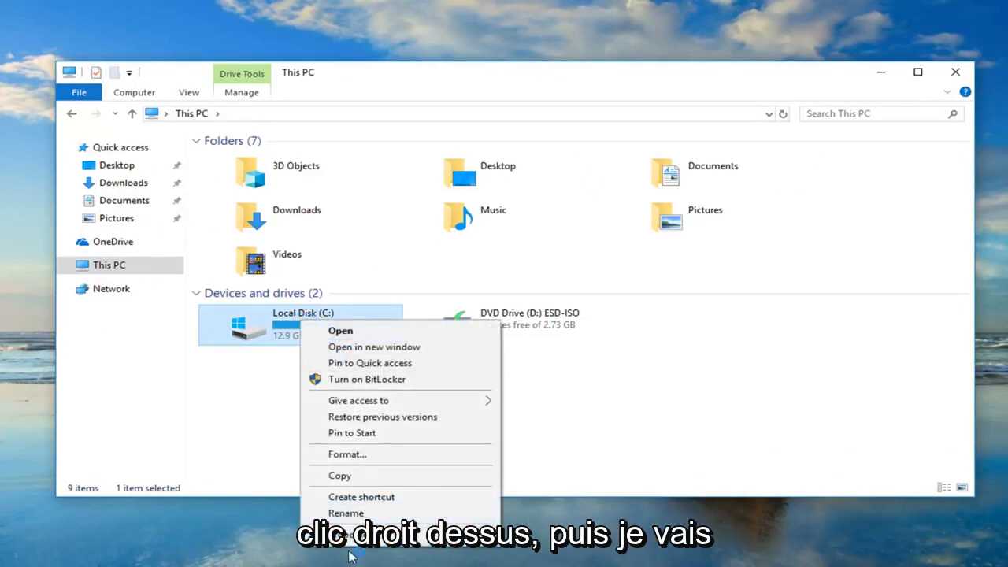
{"action": "left_click", "coordinate": [354, 530]}
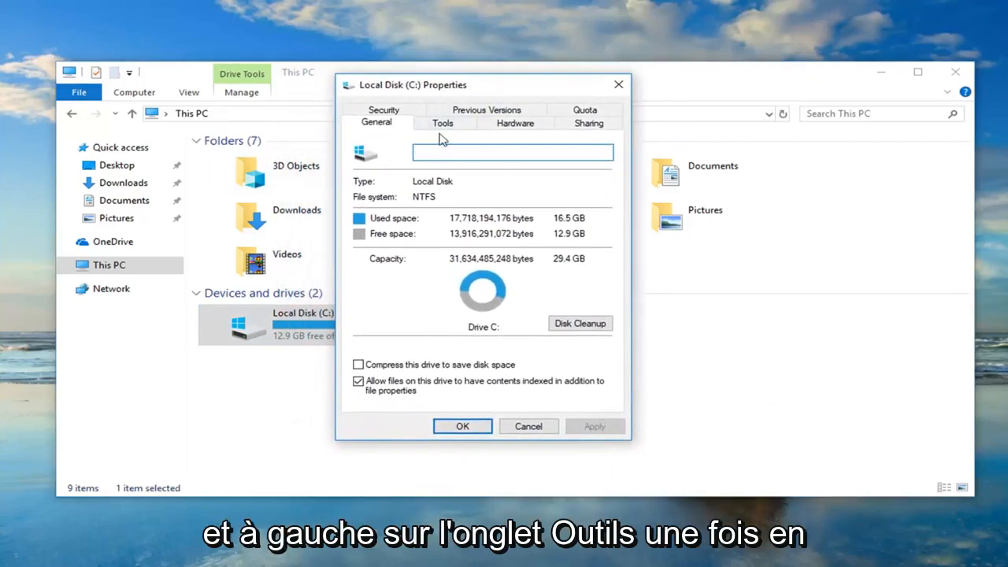
Step: Start error checking on Local Disk (C:) from the Tools maintenance options
{"action": "left_click", "coordinate": [441, 123]}
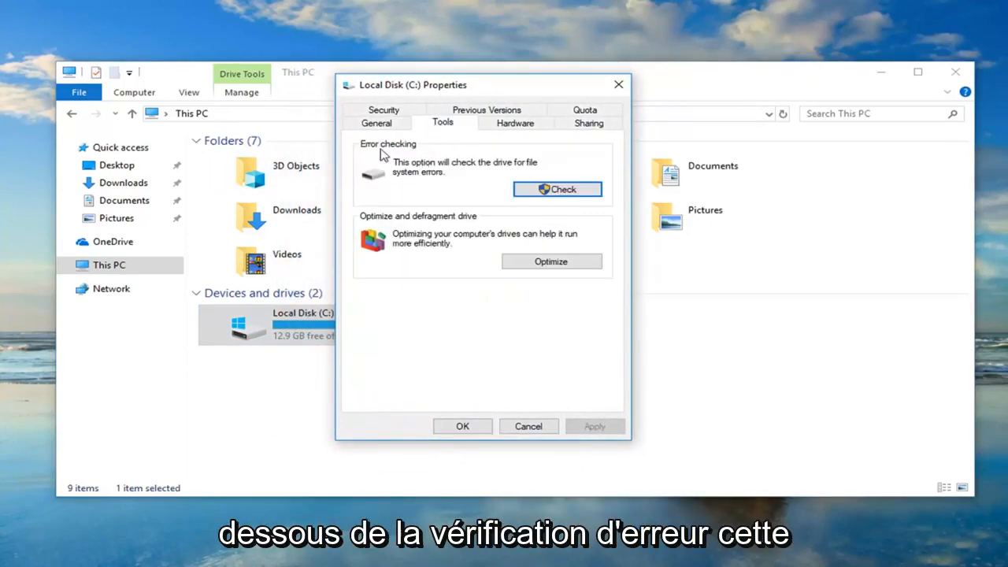
{"action": "mouse_move", "coordinate": [457, 173]}
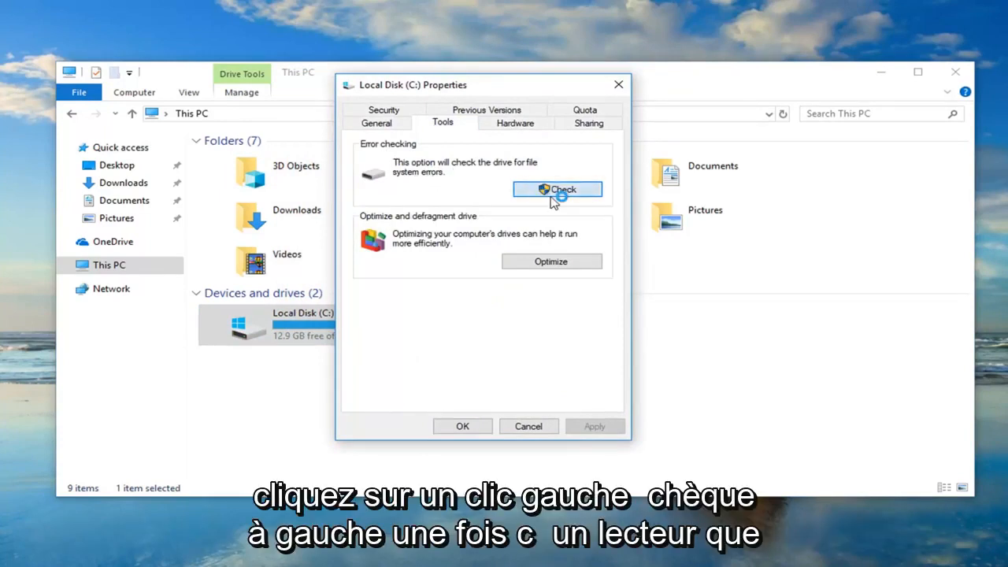
{"action": "left_click", "coordinate": [558, 189]}
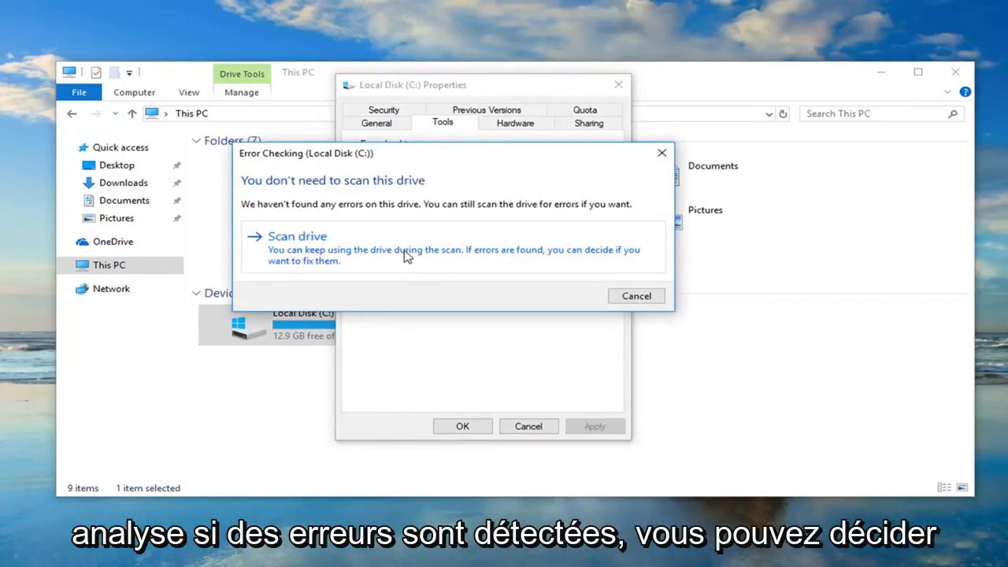
{"action": "left_click", "coordinate": [296, 236]}
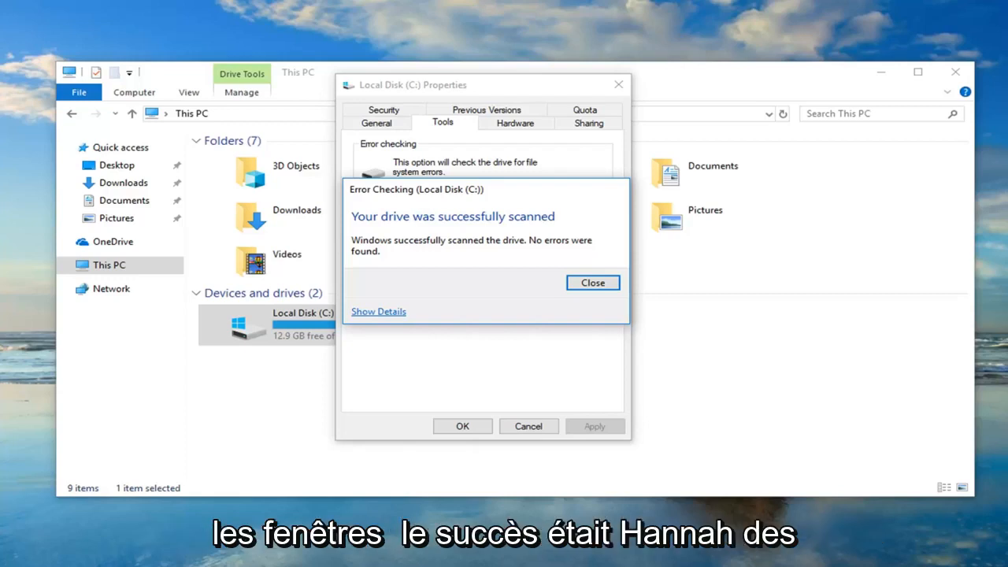
{"action": "mouse_move", "coordinate": [469, 277]}
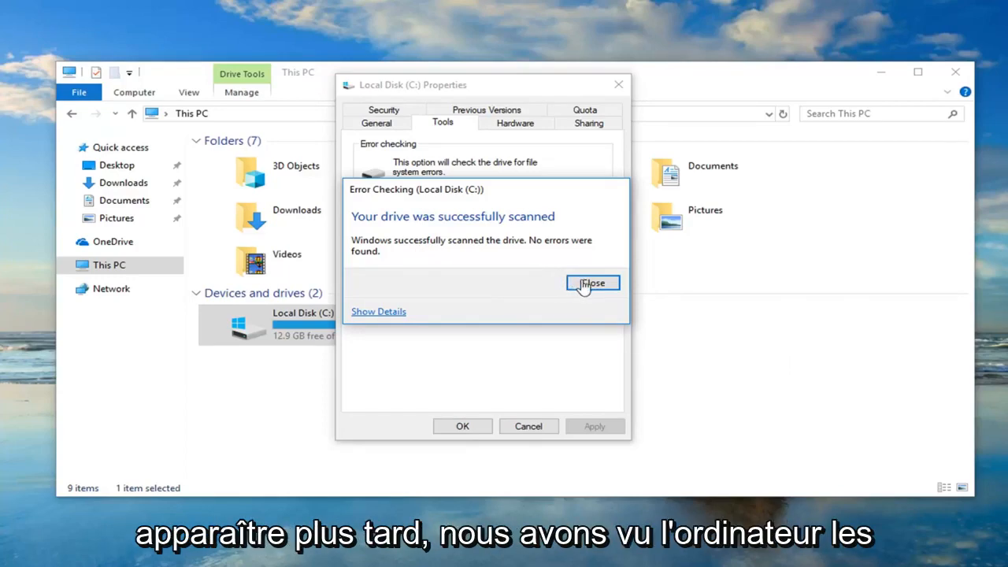
Step: Dismiss the no-errors scan result, returning to the Tools error-checking options
{"action": "left_click", "coordinate": [592, 284]}
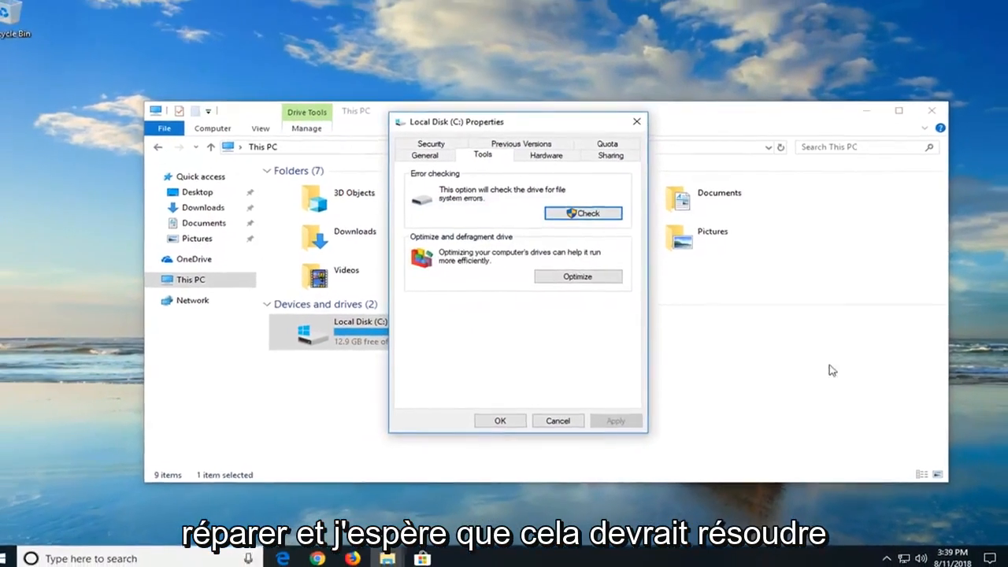